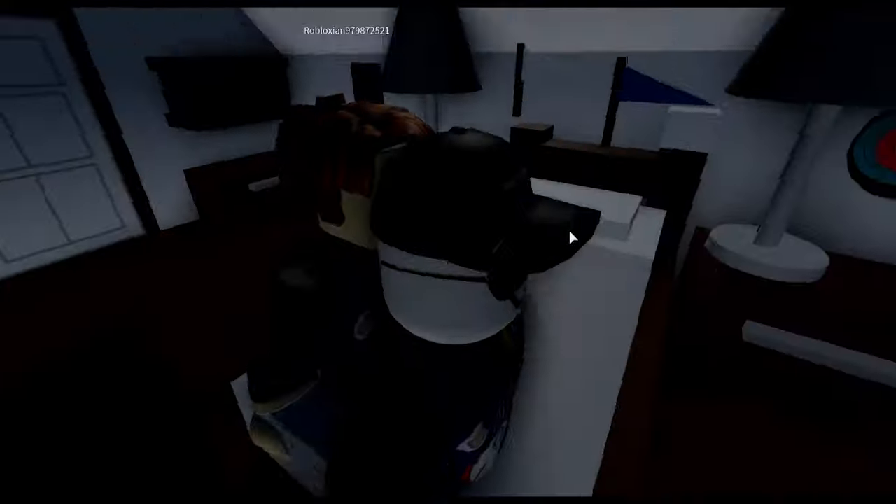
{"action": "mouse_move", "coordinate": [455, 250]}
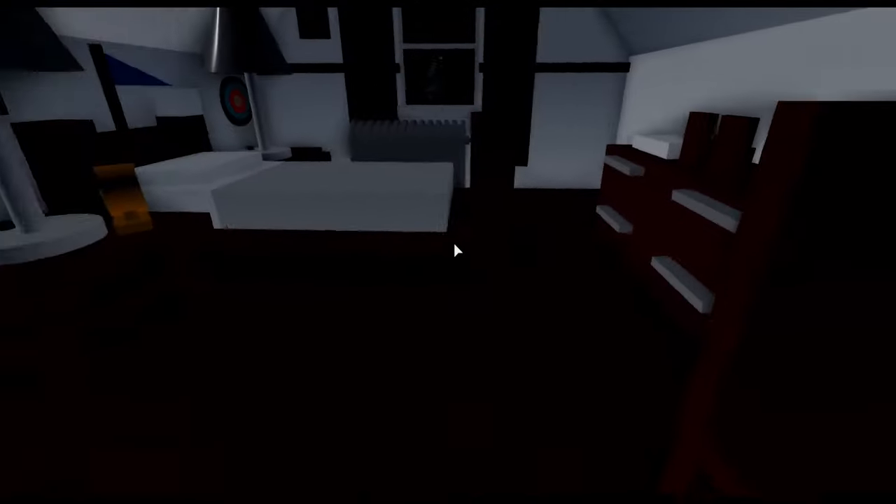
{"action": "mouse_move", "coordinate": [448, 252]}
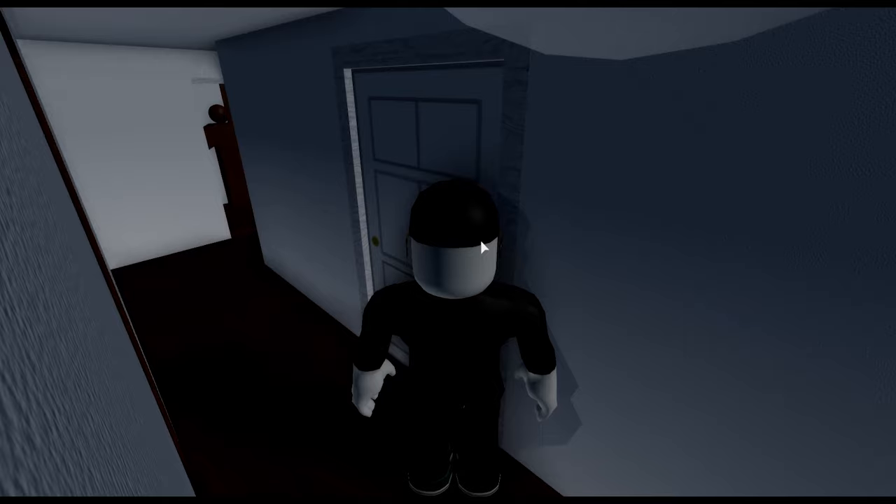
{"action": "mouse_move", "coordinate": [479, 249]}
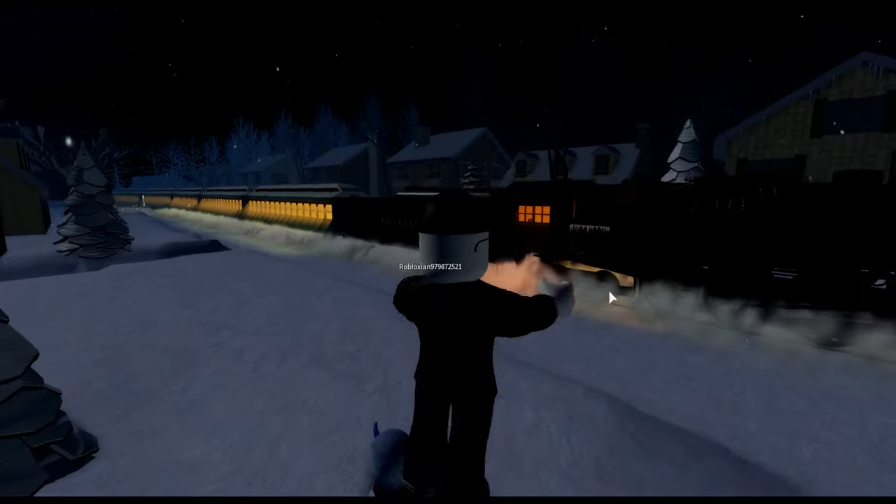
{"action": "mouse_move", "coordinate": [613, 297]}
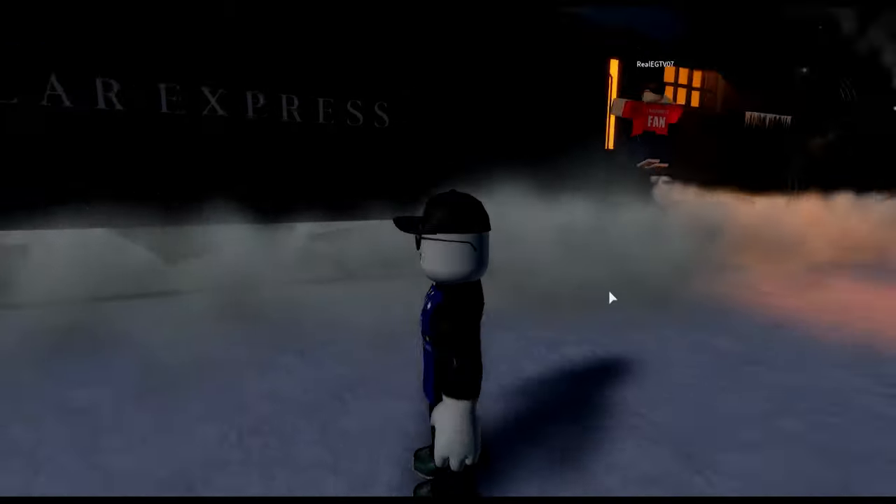
Walk forward out of the train roleplay and confirm Ready! on the survival game's Welcome dialog
{"action": "key", "text": "w"}
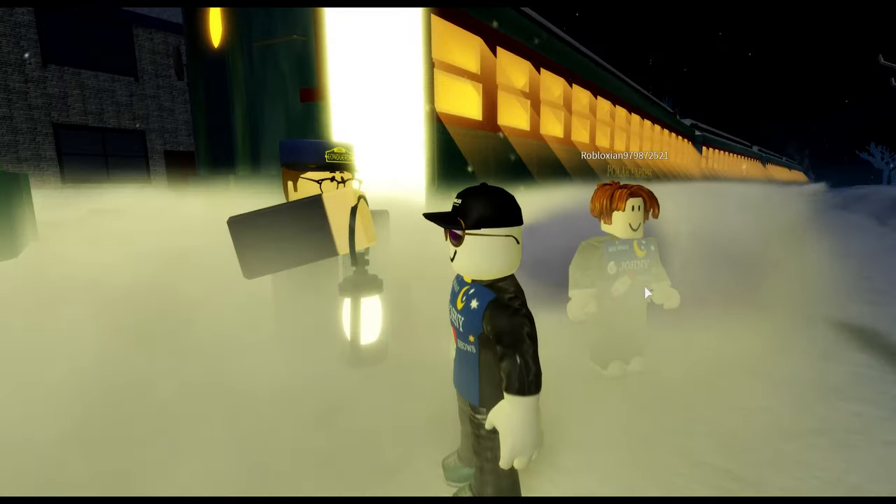
{"action": "mouse_move", "coordinate": [647, 293]}
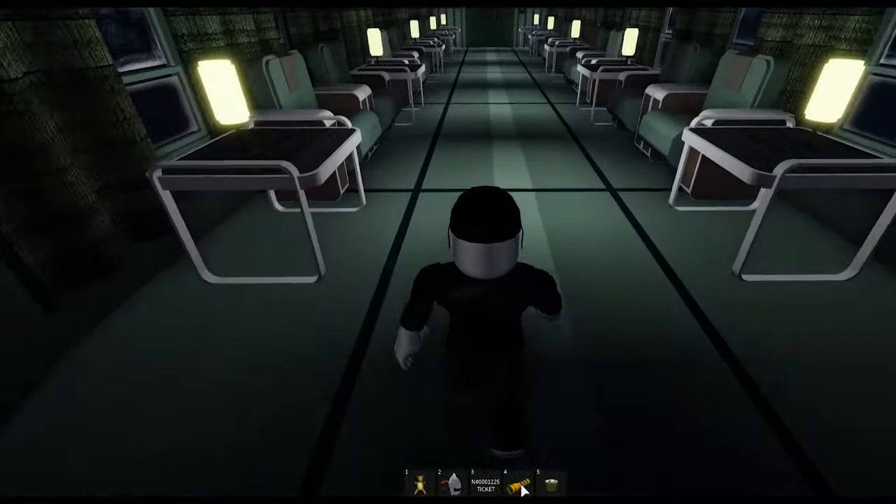
{"action": "key", "text": "w"}
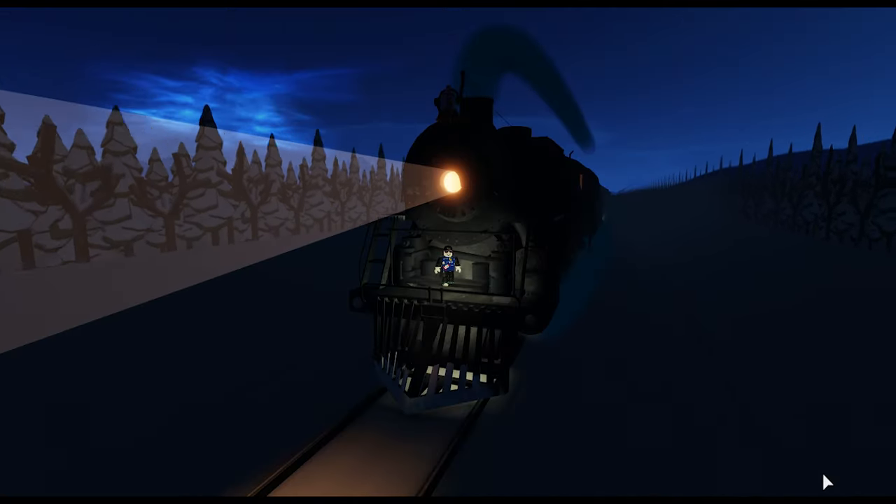
{"action": "mouse_move", "coordinate": [339, 213]}
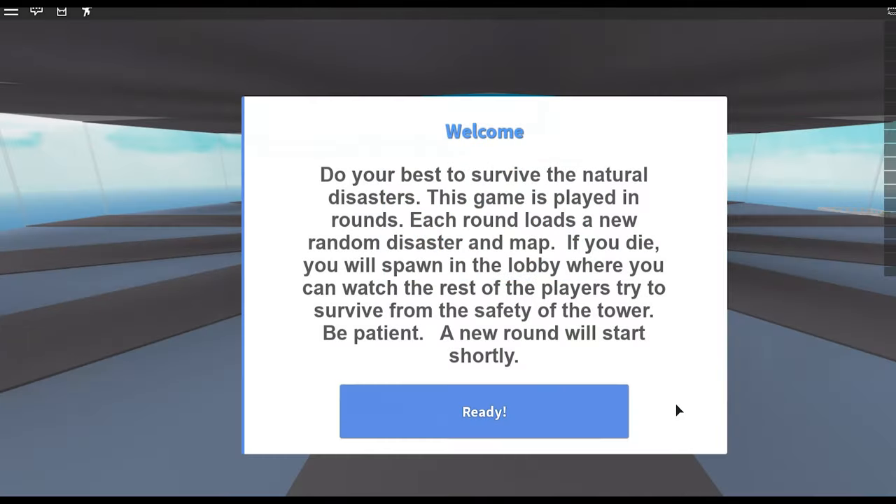
{"action": "left_click", "coordinate": [485, 412]}
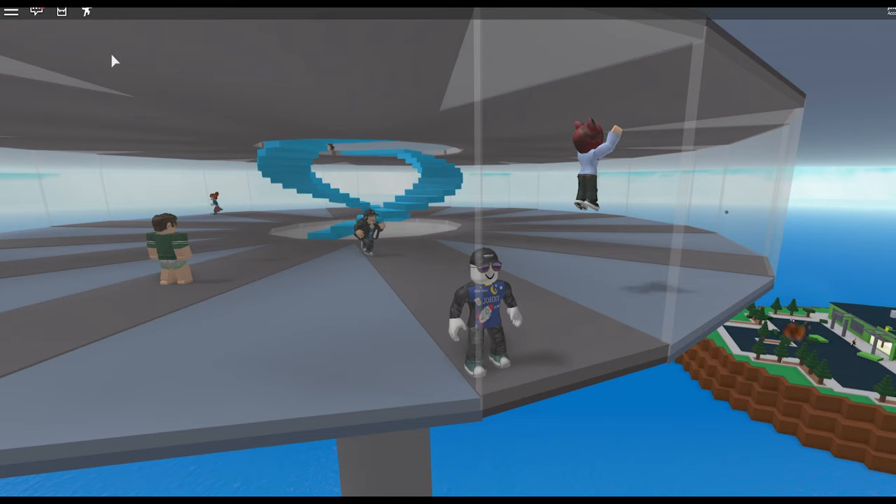
Move the avatar through the red-walled room alongside the other players as the round begins
{"action": "left_click", "coordinate": [35, 11]}
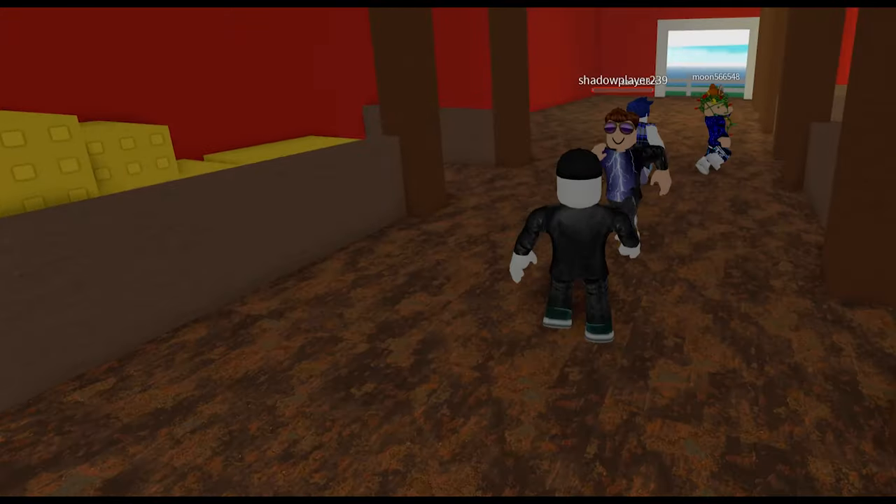
{"action": "mouse_move", "coordinate": [448, 252]}
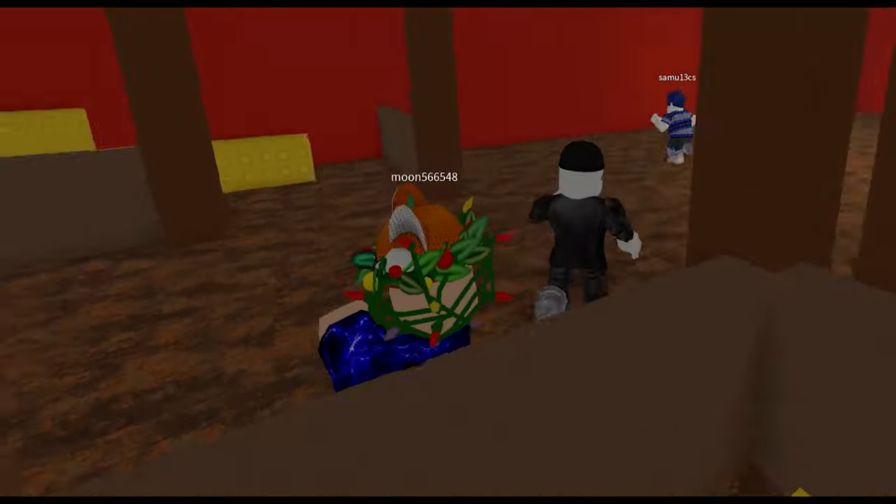